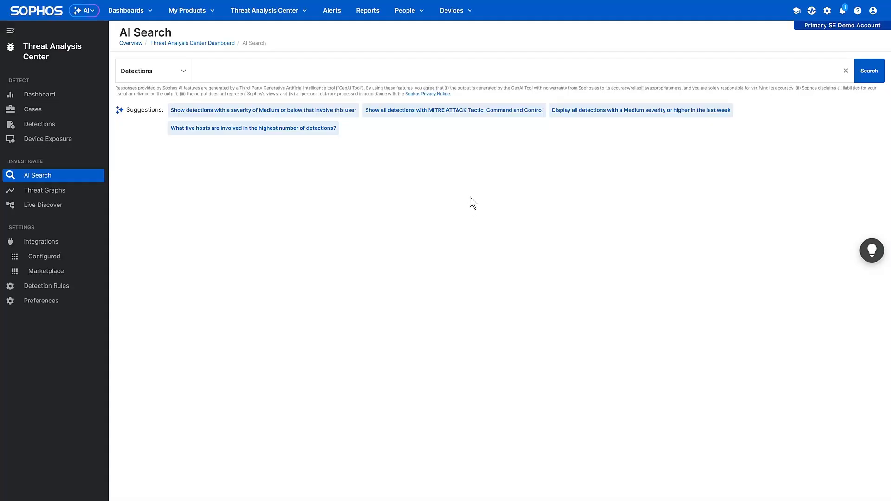
Step: Run the AI search for MITRE ATT&CK Command and Control detections and view the resulting case
{"action": "left_click", "coordinate": [454, 110]}
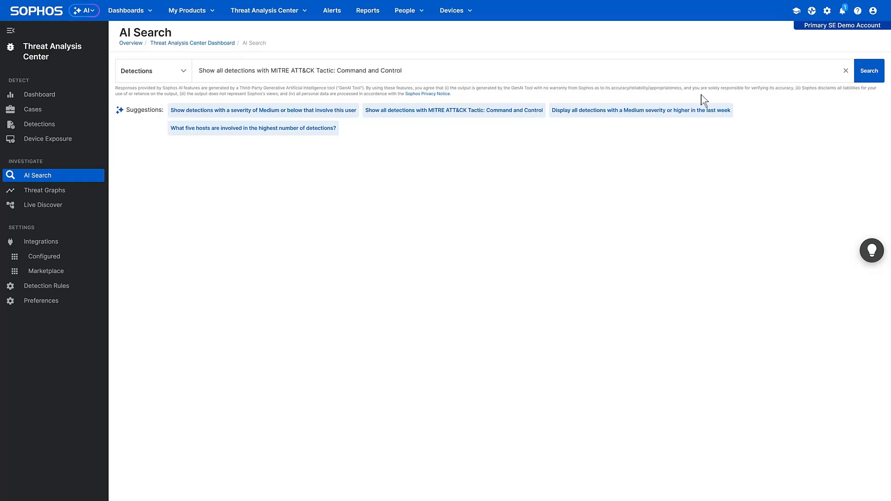
{"action": "left_click", "coordinate": [869, 71]}
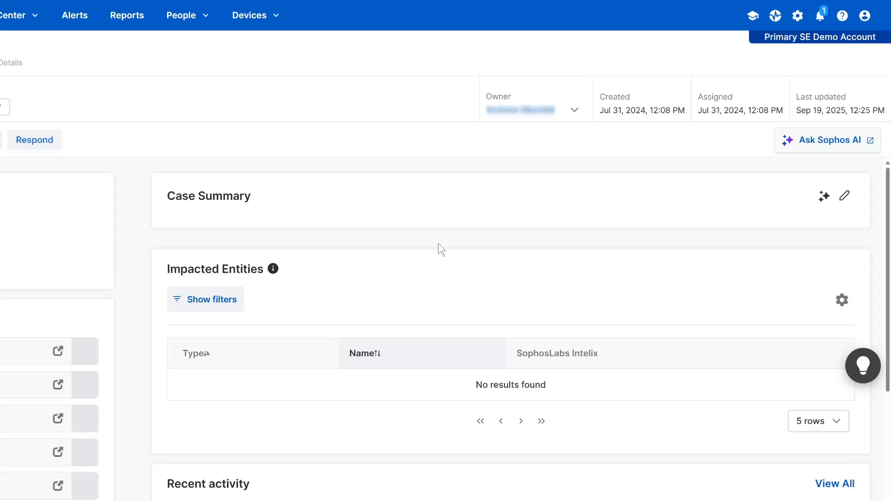
{"action": "mouse_move", "coordinate": [661, 222]}
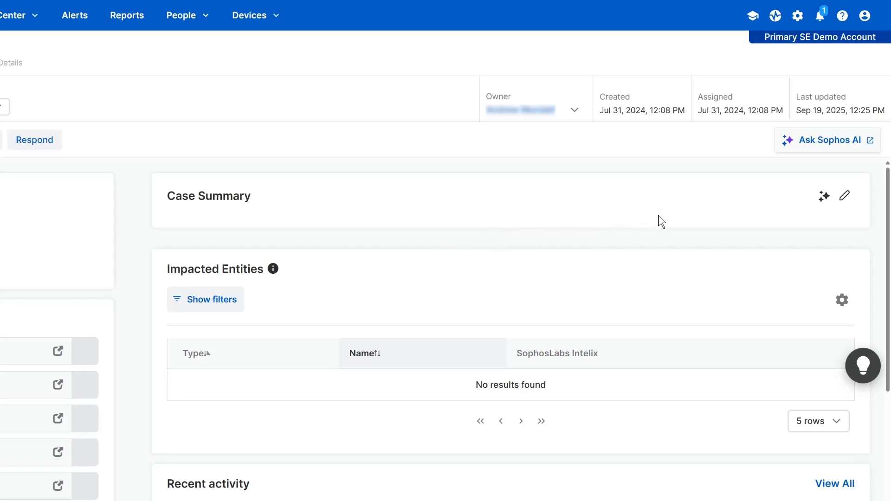
Step: Generate the Sophos AI case summary on the Case Summary card
{"action": "left_click", "coordinate": [823, 196]}
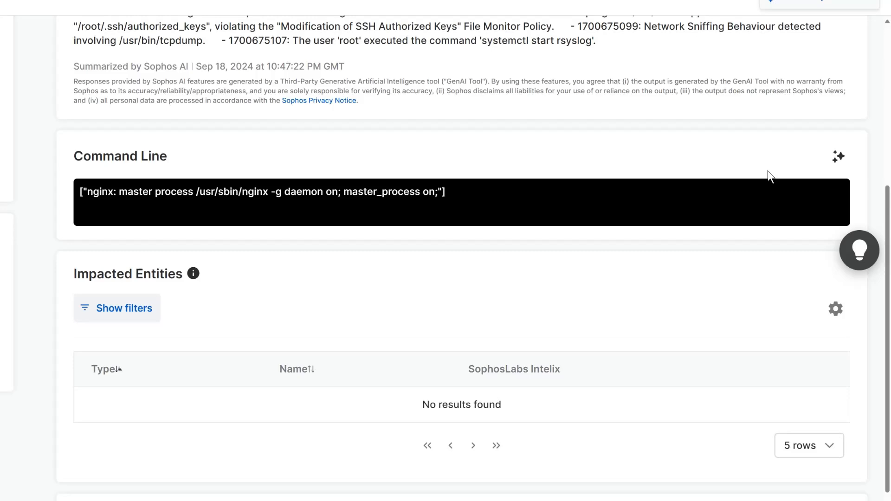
Step: Have Sophos AI analyse the case's command line, then reach the Win11-ZTNA device page
{"action": "left_click", "coordinate": [838, 156]}
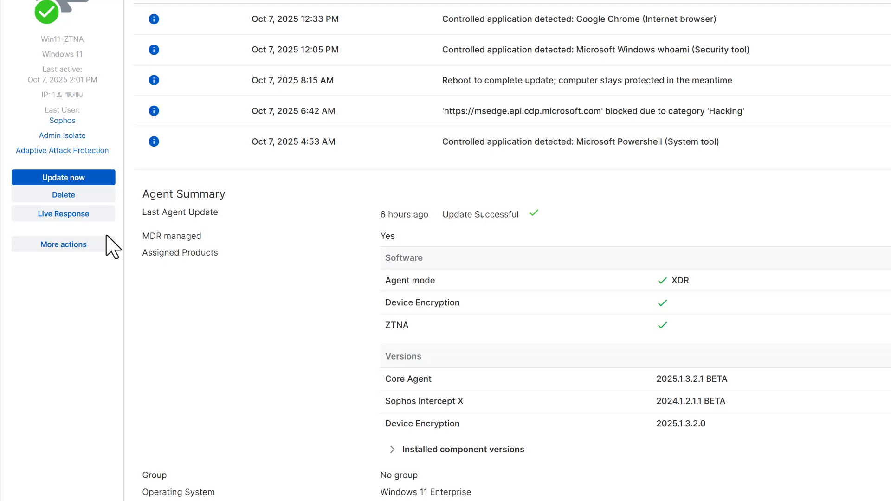
Step: Start a Live Response session on Win11-ZTNA with purpose 'Possible command and control connection'
{"action": "left_click", "coordinate": [63, 213]}
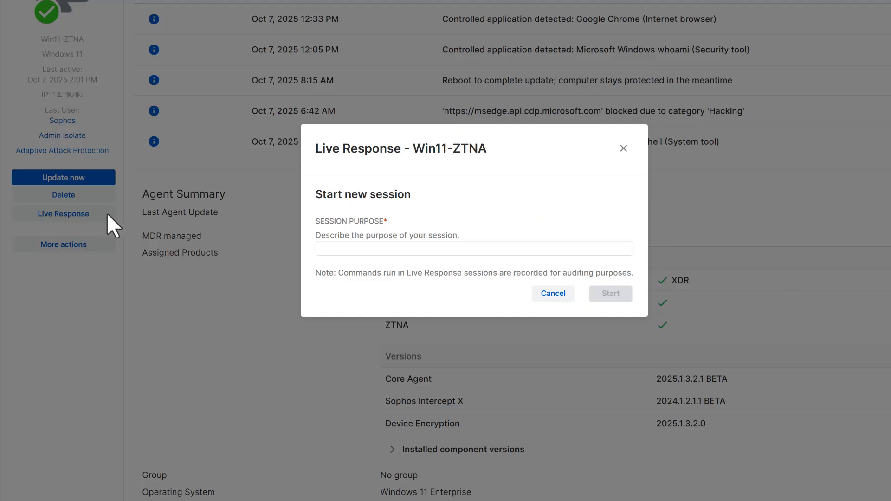
{"action": "mouse_move", "coordinate": [514, 263]}
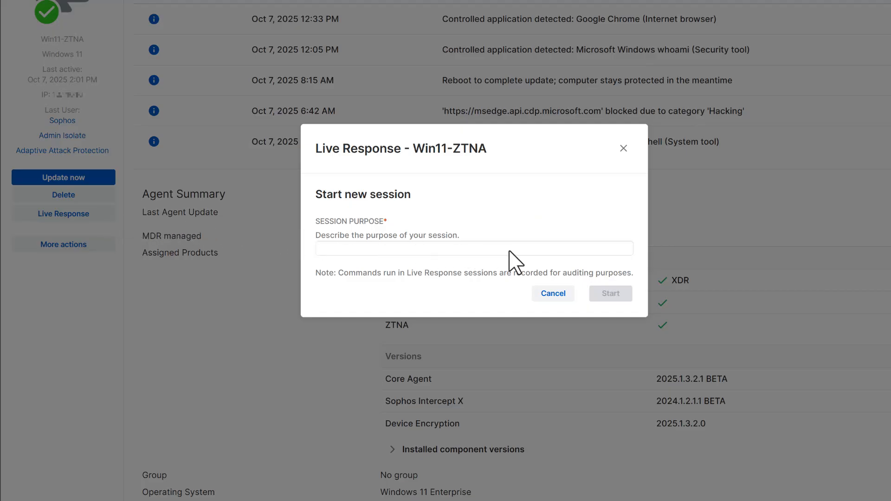
{"action": "type", "text": "Possible command and control connection"}
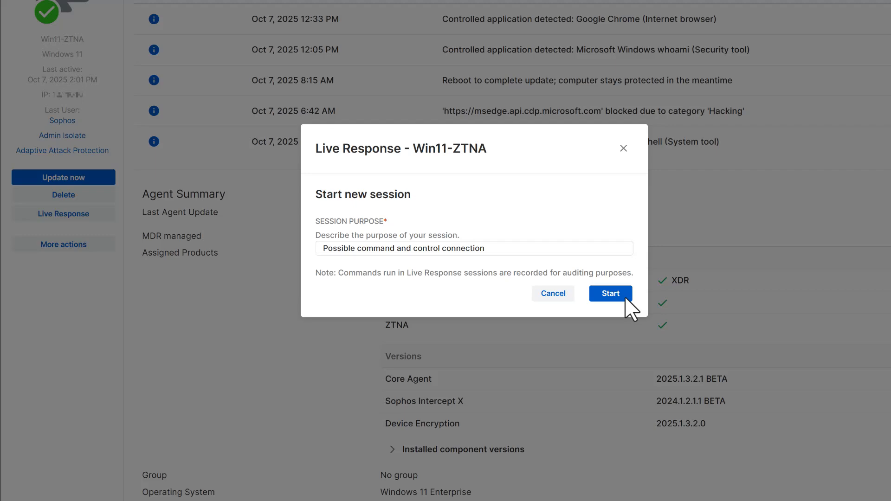
{"action": "left_click", "coordinate": [610, 293]}
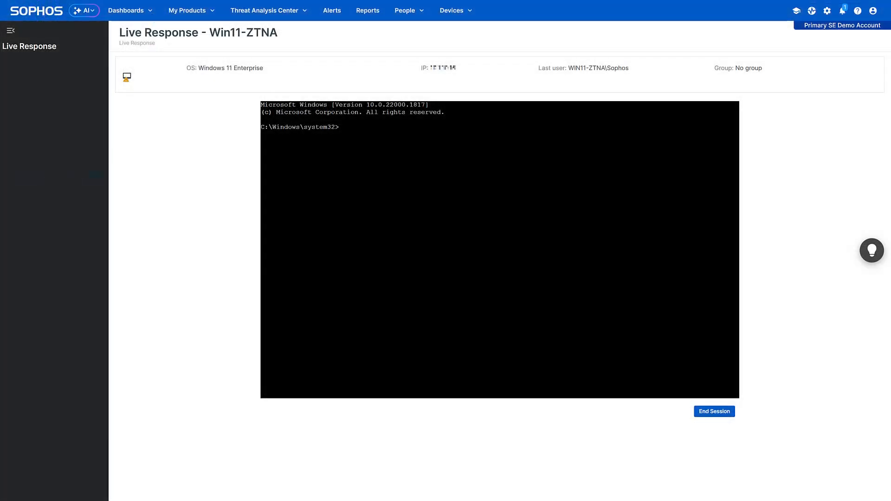